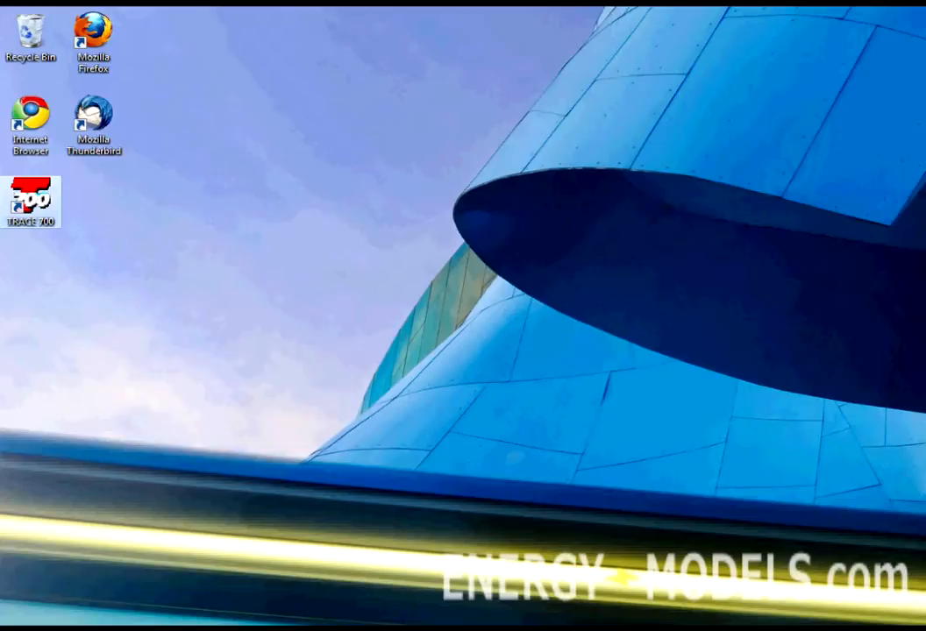
{"action": "mouse_move", "coordinate": [32, 200]}
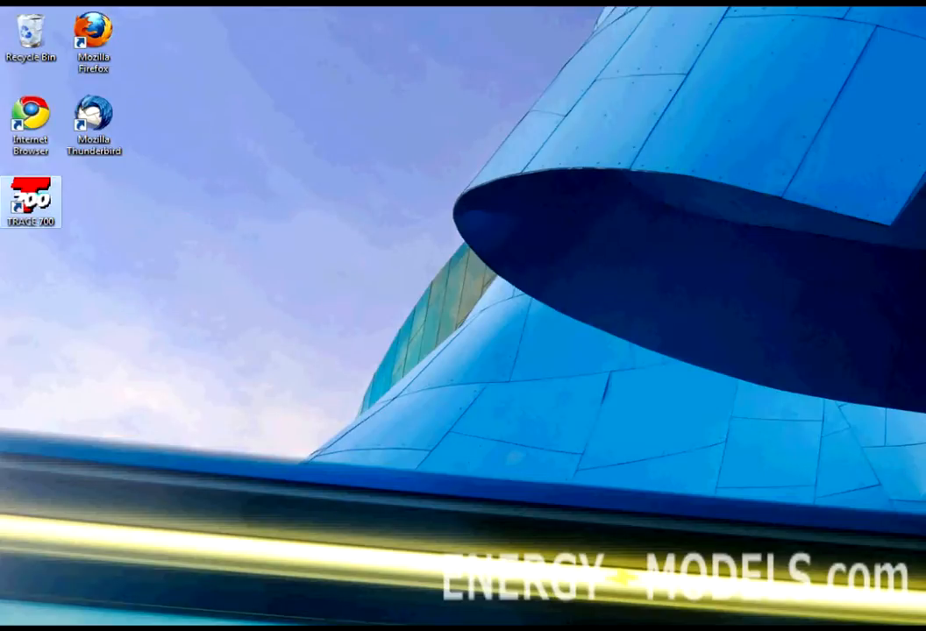
Launch TRACE 700 from its desktop shortcut to reach the startup dialog
{"action": "double_click", "coordinate": [31, 202]}
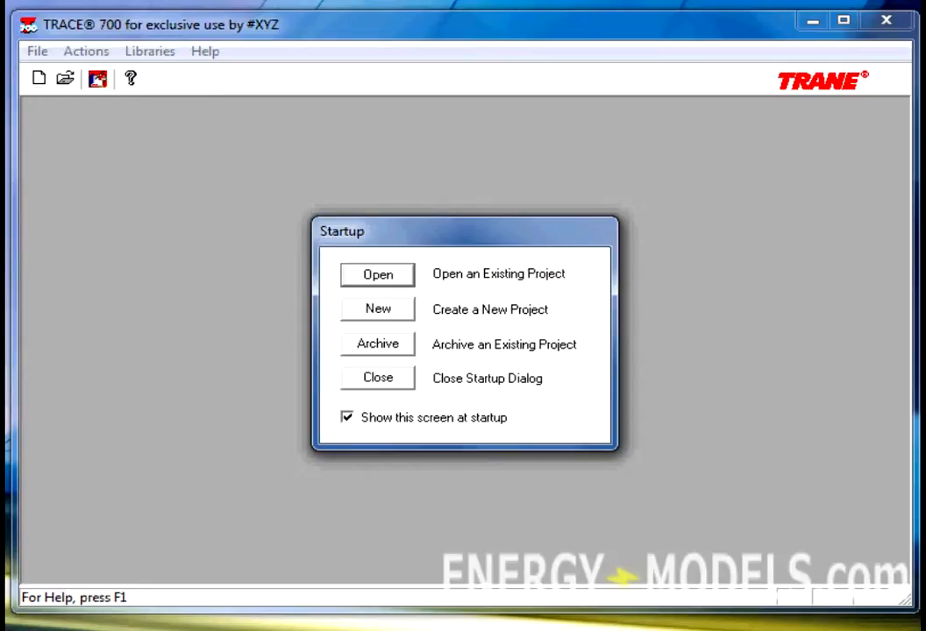
Open the existing LEtutorial.trc project from the Trace 700 Projects folder
{"action": "left_click", "coordinate": [377, 274]}
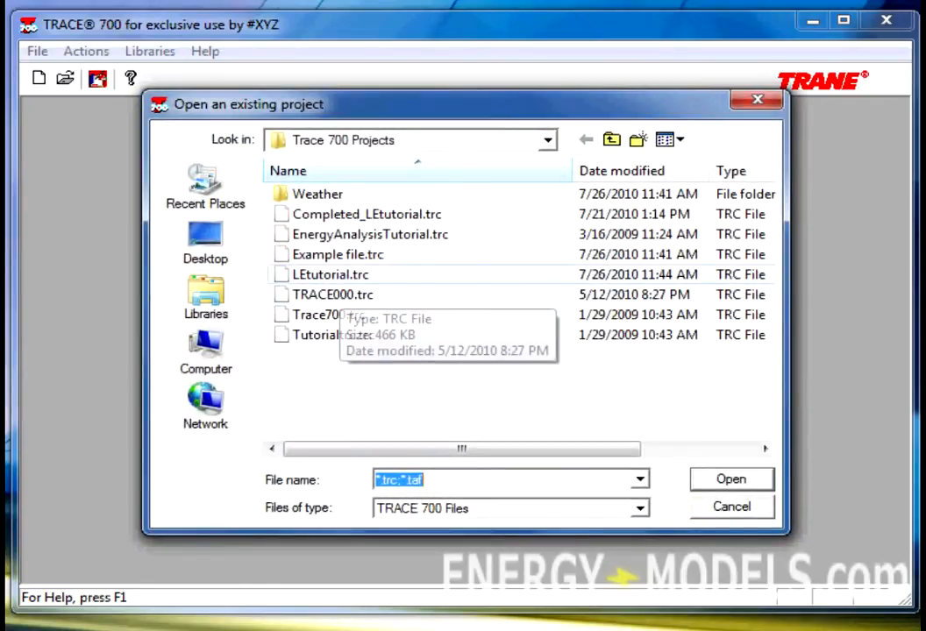
{"action": "double_click", "coordinate": [332, 274]}
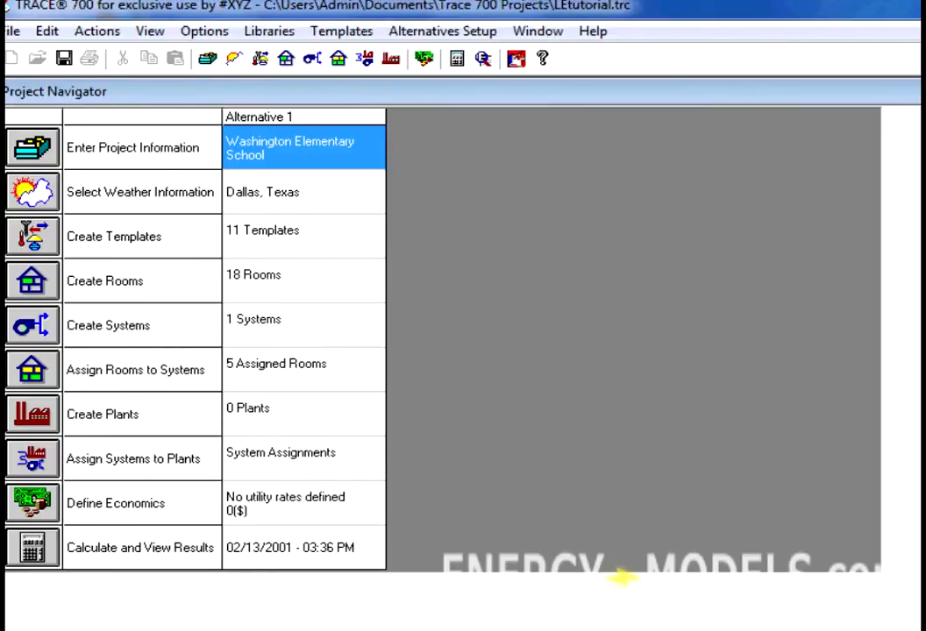
Open the Create Rooms single worksheet showing the Cafeteria room
{"action": "left_click", "coordinate": [32, 281]}
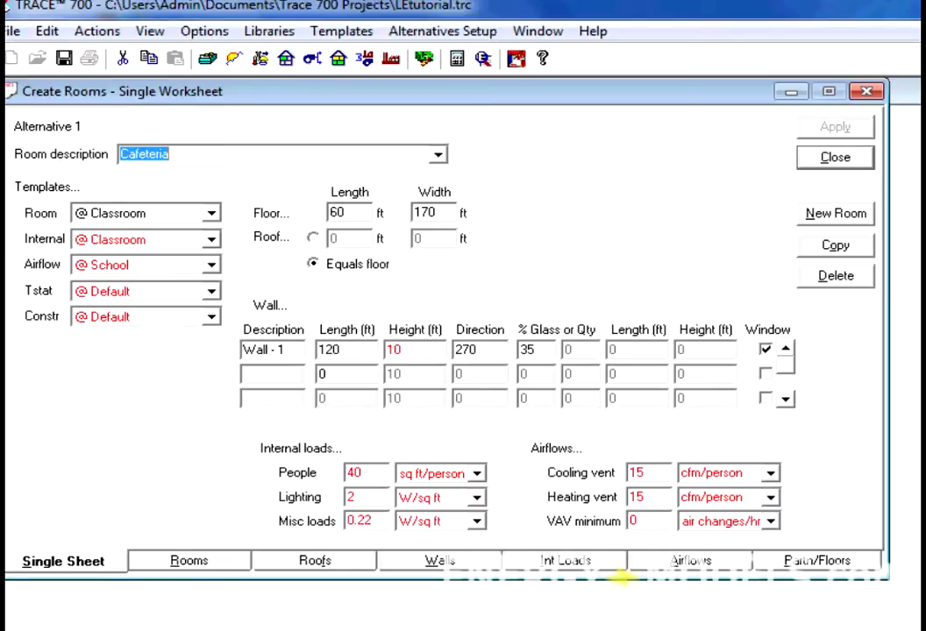
Review the Cafeteria room and wall details, then close the worksheet
{"action": "left_click", "coordinate": [188, 560]}
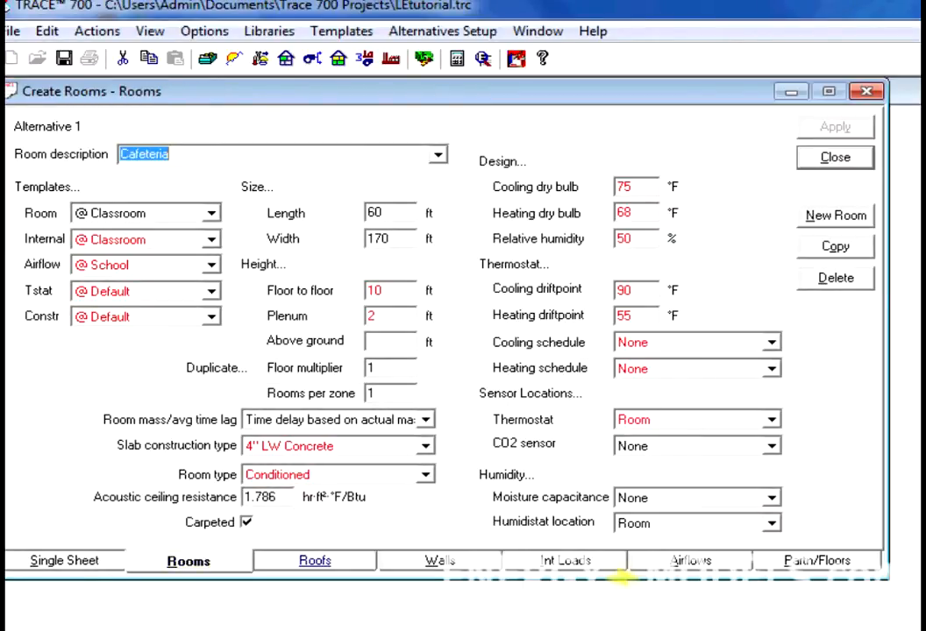
{"action": "left_click", "coordinate": [438, 560]}
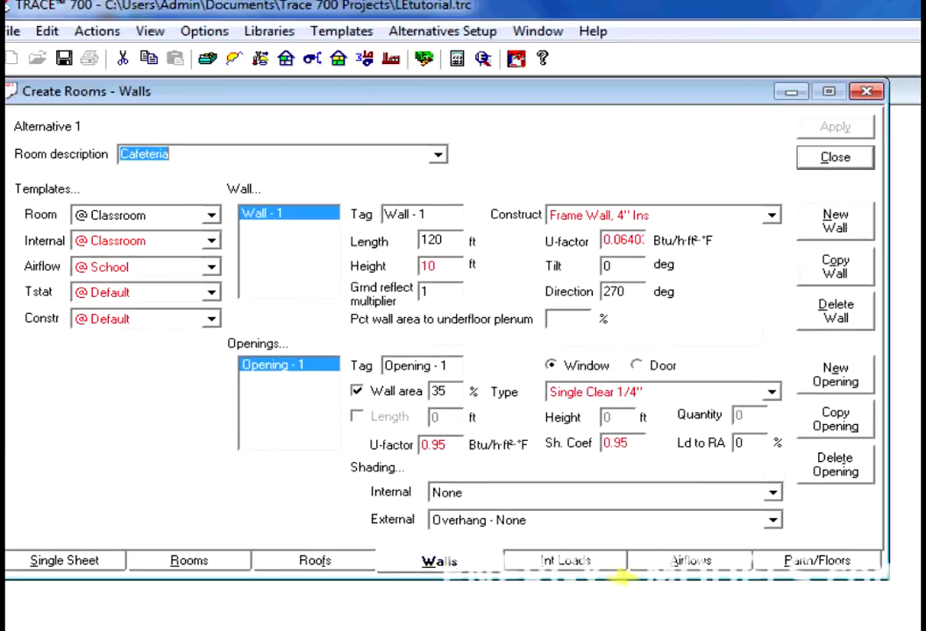
{"action": "left_click", "coordinate": [834, 157]}
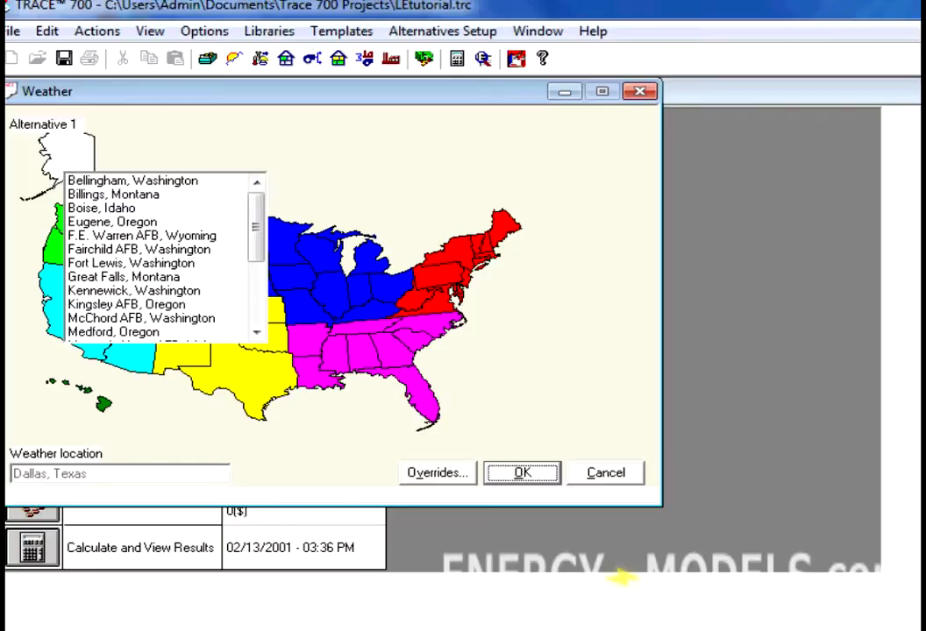
Set Fort Lewis, Washington as the project weather location
{"action": "left_click", "coordinate": [130, 263]}
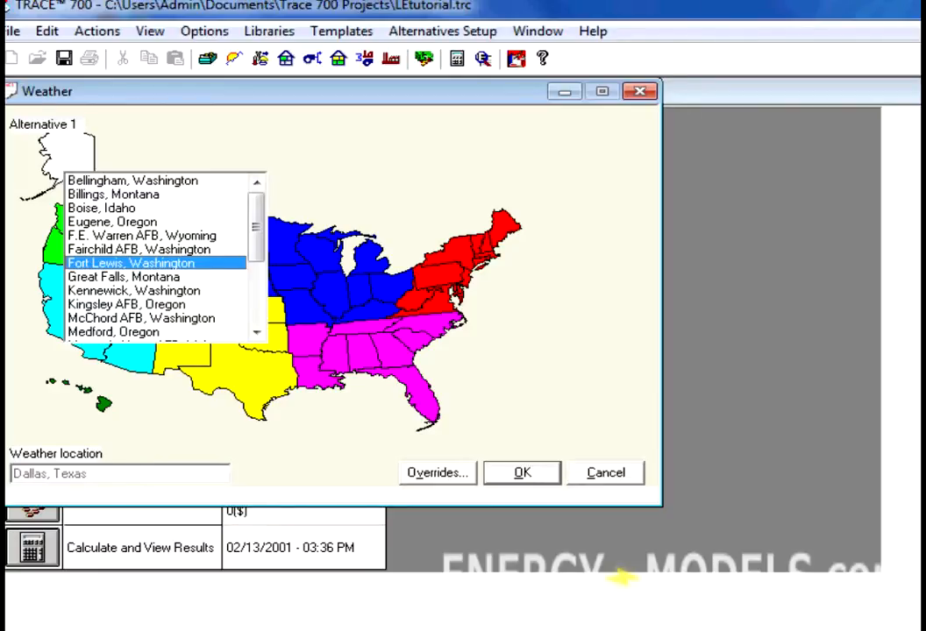
{"action": "left_click", "coordinate": [130, 263]}
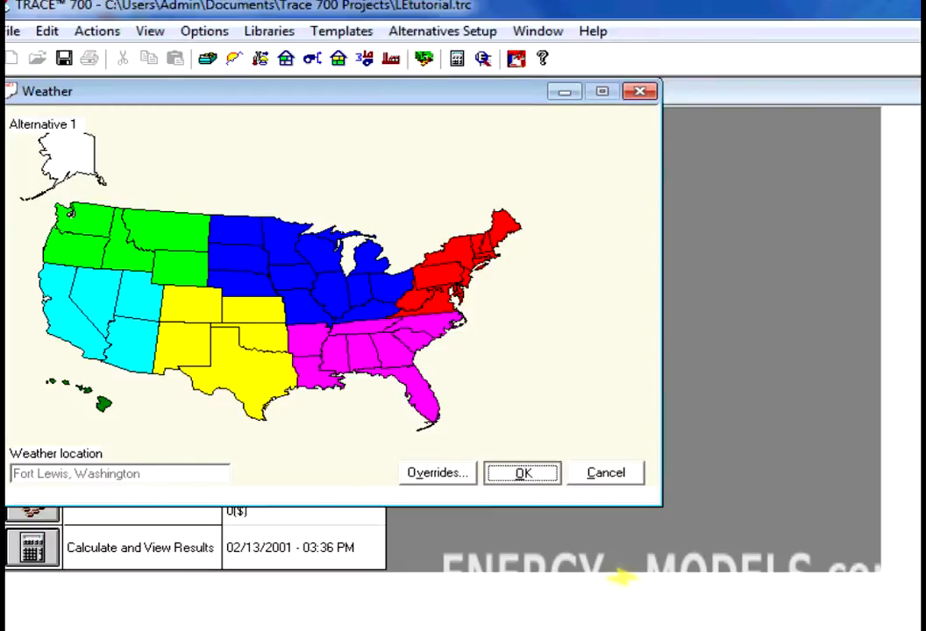
{"action": "left_click", "coordinate": [522, 473]}
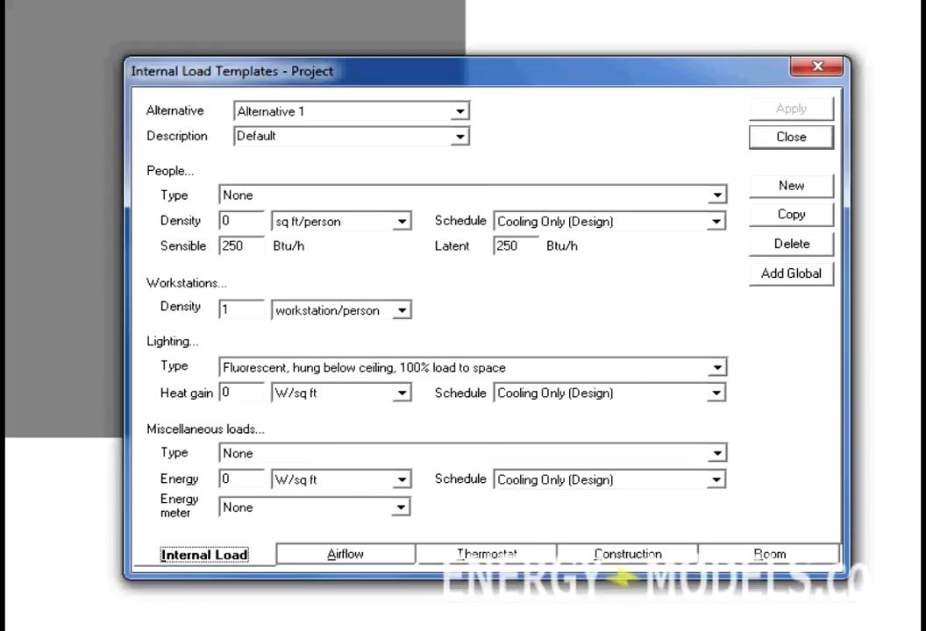
Browse the Airflow, Thermostat and Construction template tabs
{"action": "left_click", "coordinate": [344, 553]}
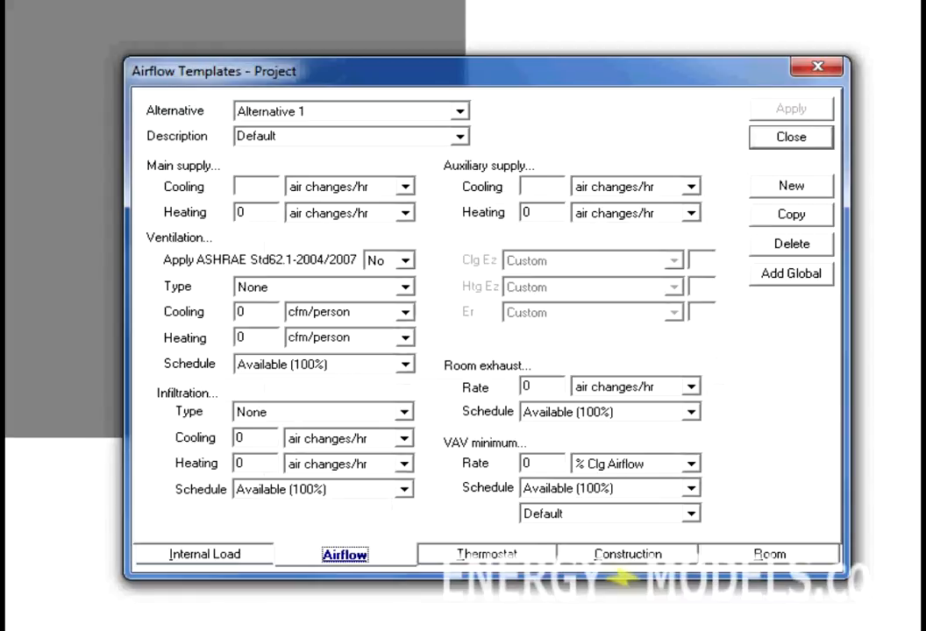
{"action": "left_click", "coordinate": [487, 553]}
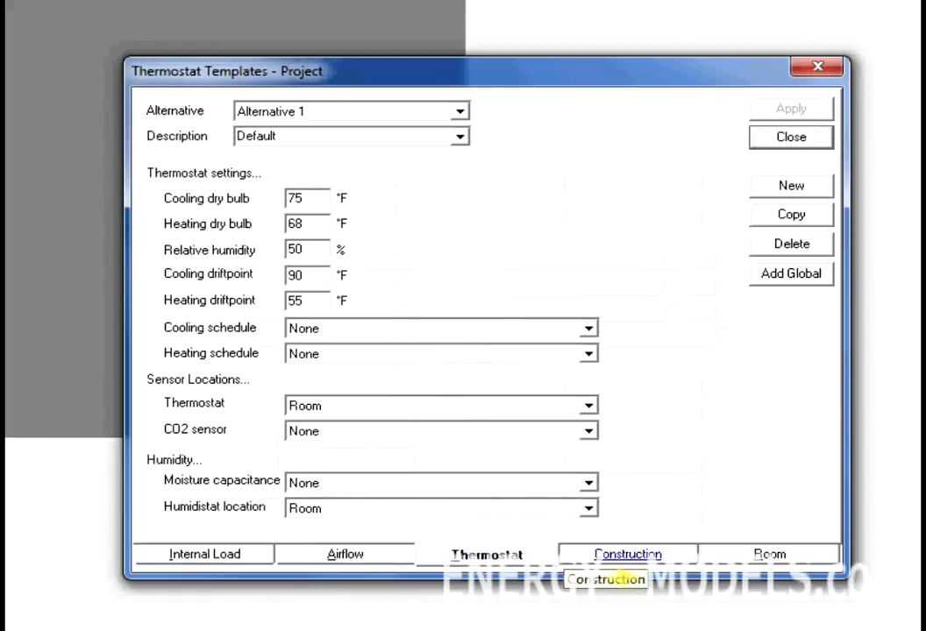
{"action": "left_click", "coordinate": [768, 554]}
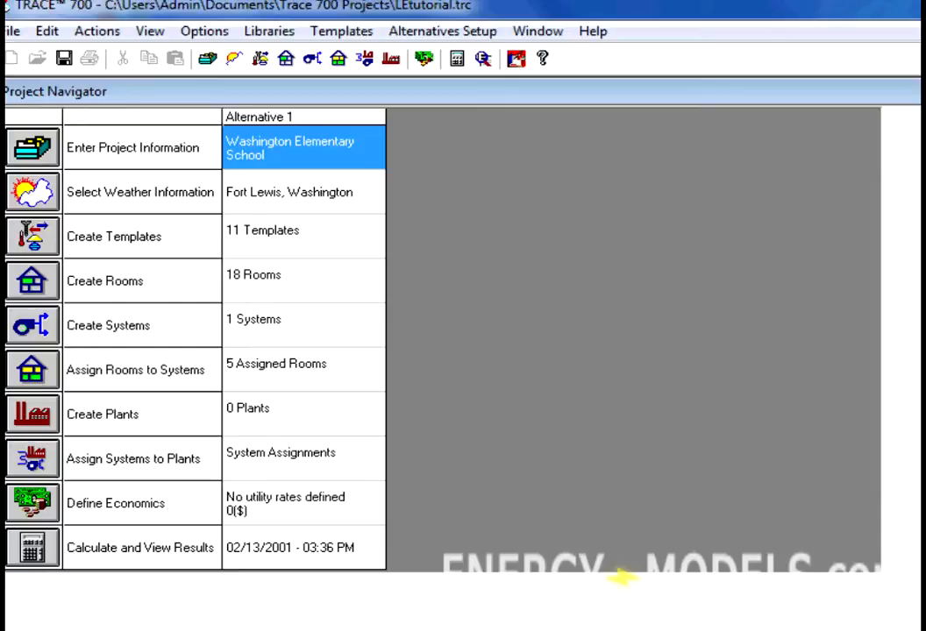
Try a UFAD VAV w/ Baseboard Heating system type, then cancel the change
{"action": "left_click", "coordinate": [303, 325]}
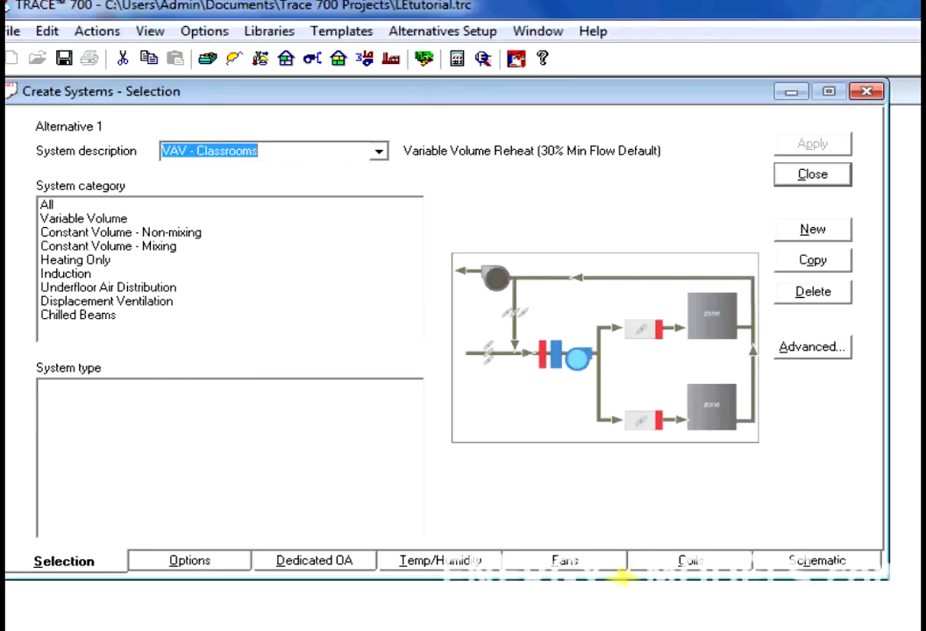
{"action": "left_click", "coordinate": [108, 287]}
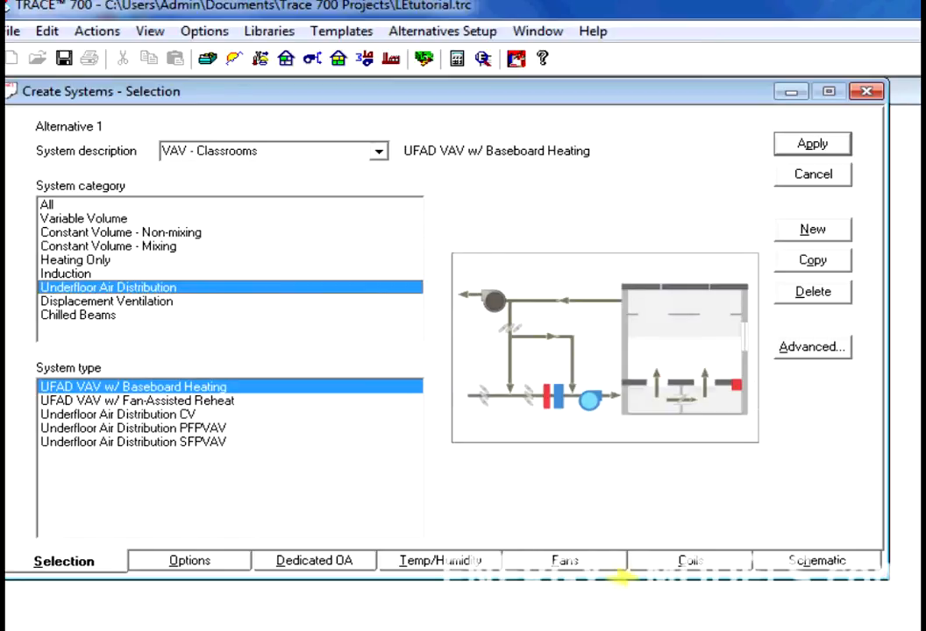
{"action": "left_click", "coordinate": [121, 232]}
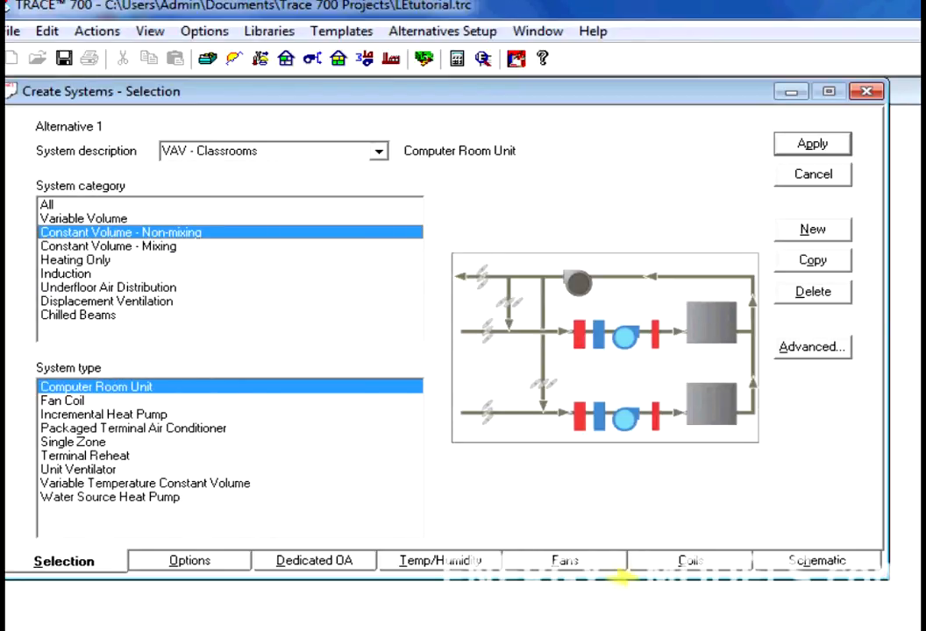
{"action": "left_click", "coordinate": [811, 143]}
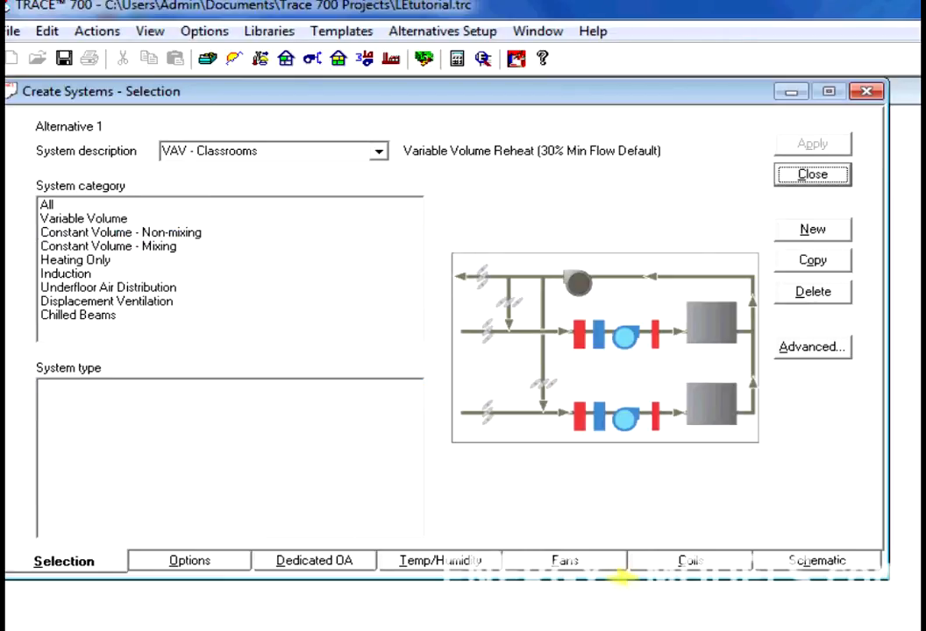
Place Cafeteria and Classroom 101 under VAV - Classrooms and close room assignment
{"action": "left_click", "coordinate": [811, 173]}
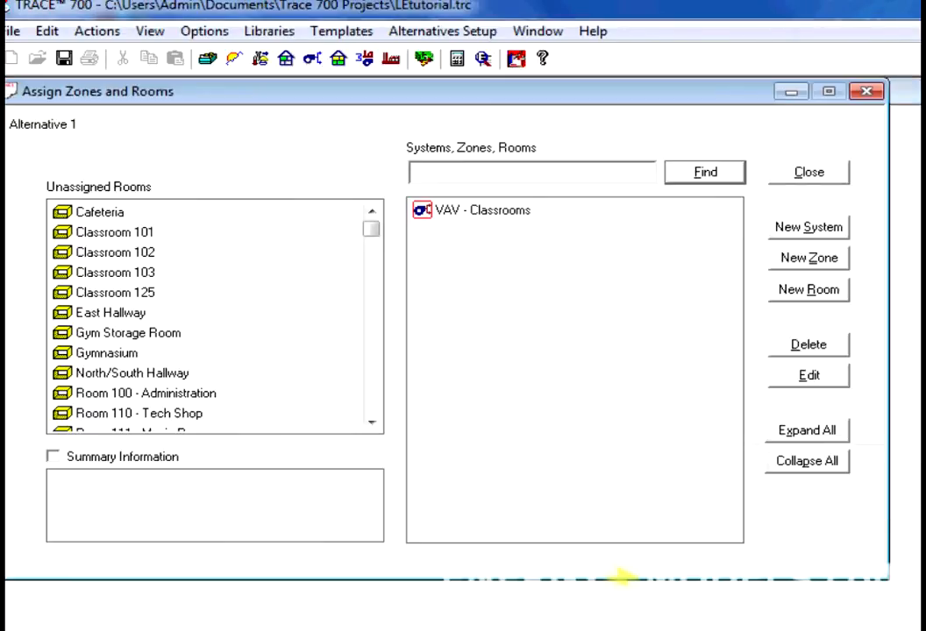
{"action": "left_click", "coordinate": [99, 211]}
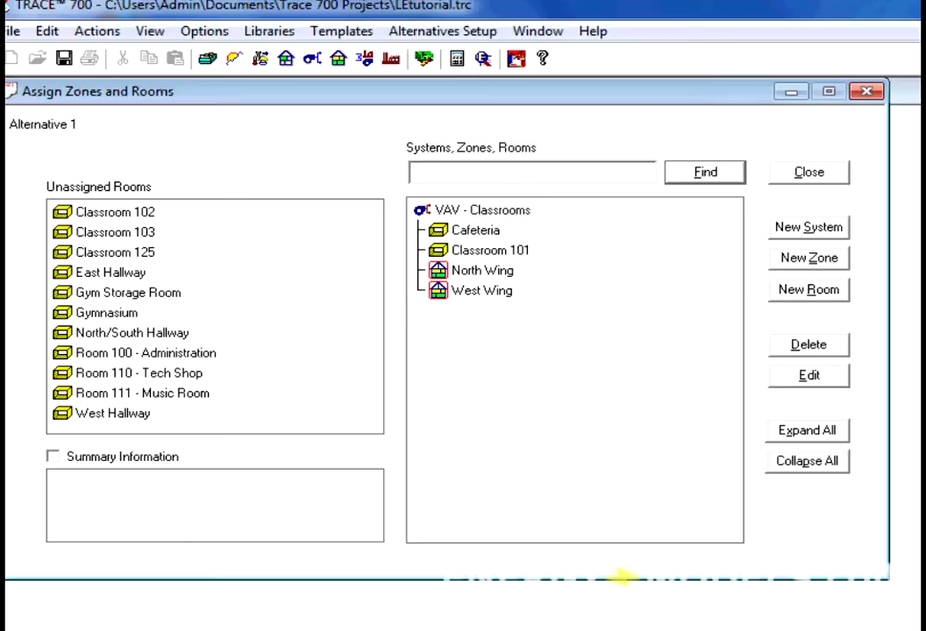
{"action": "left_click", "coordinate": [808, 172]}
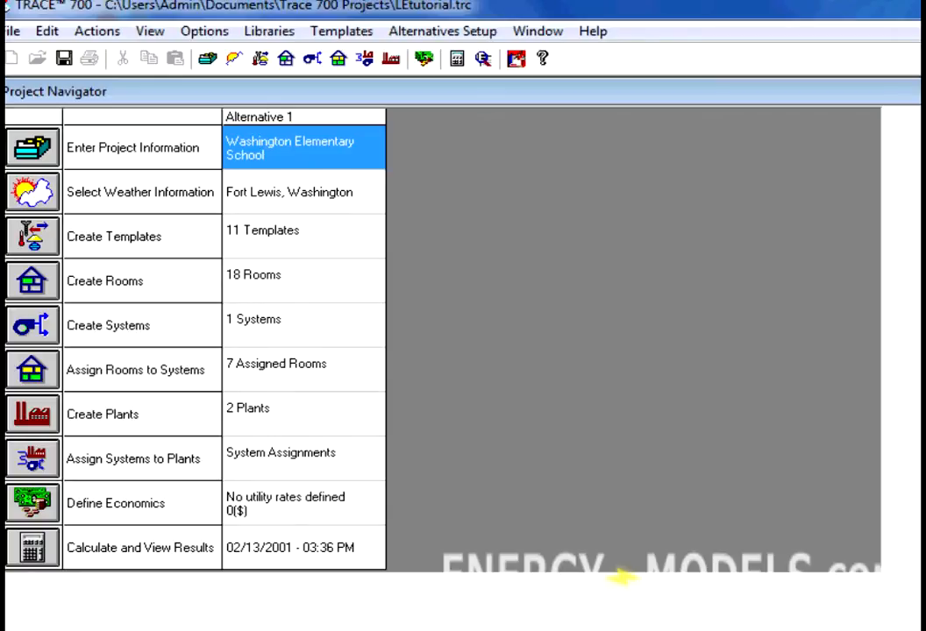
{"action": "mouse_move", "coordinate": [844, 436]}
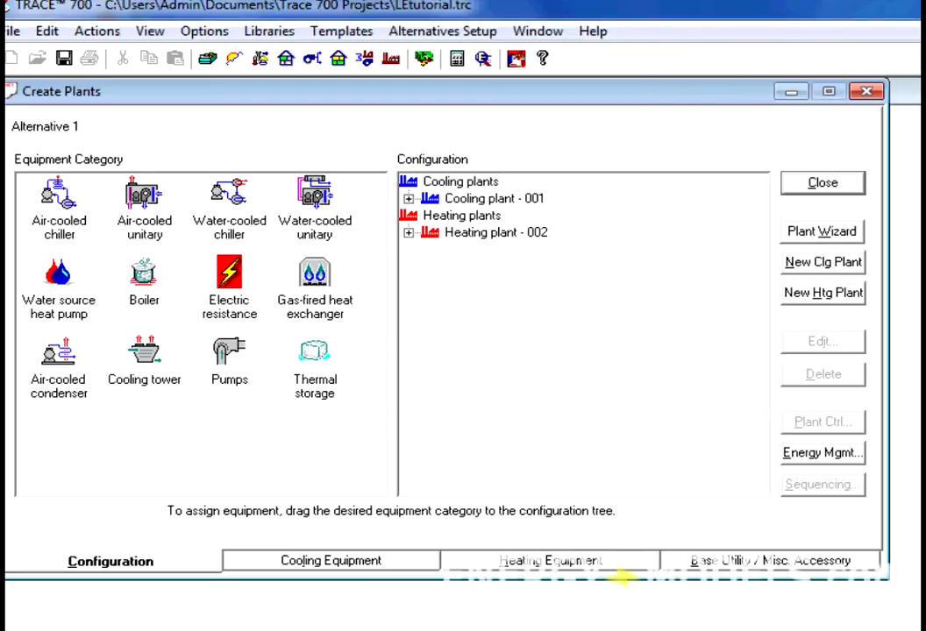
{"action": "mouse_move", "coordinate": [888, 202]}
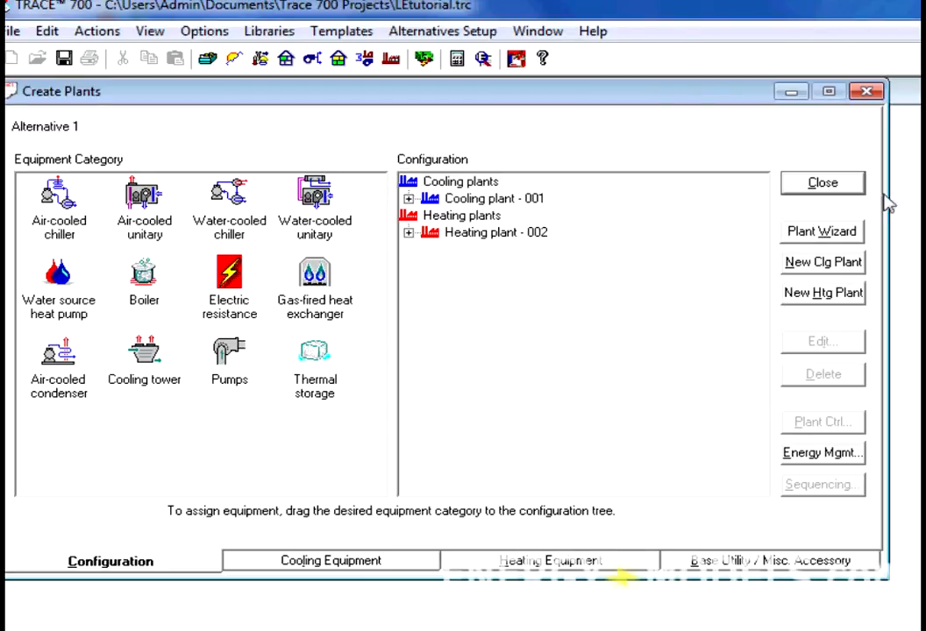
{"action": "mouse_move", "coordinate": [868, 197]}
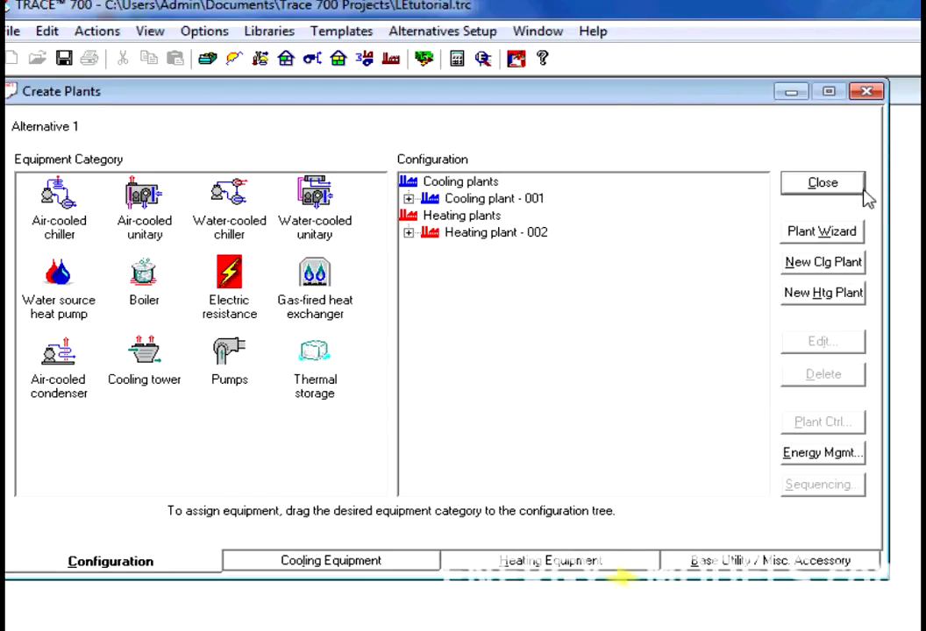
Close Create Plants and reach the project's Economics window
{"action": "left_click", "coordinate": [822, 182]}
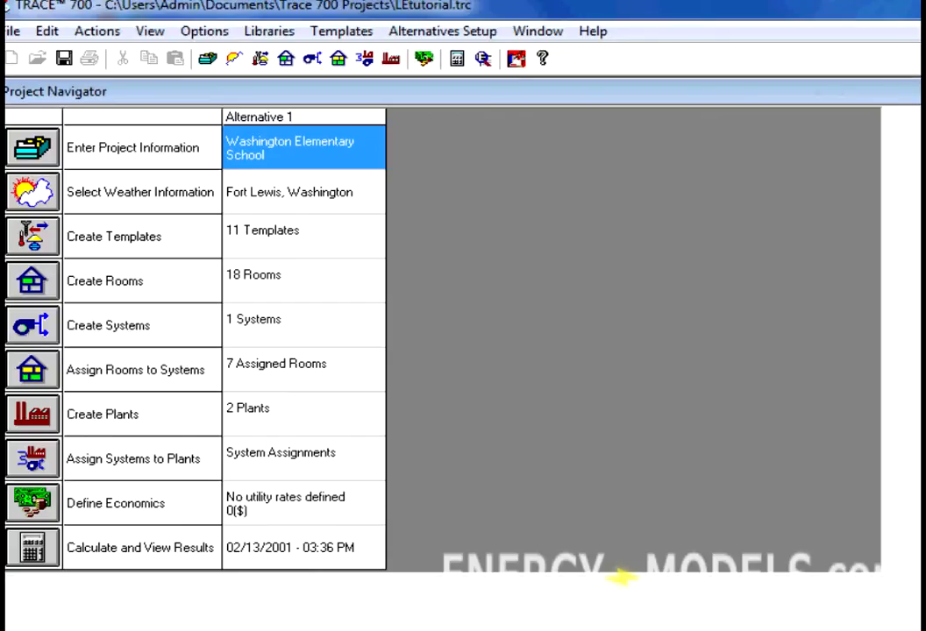
{"action": "mouse_move", "coordinate": [250, 446]}
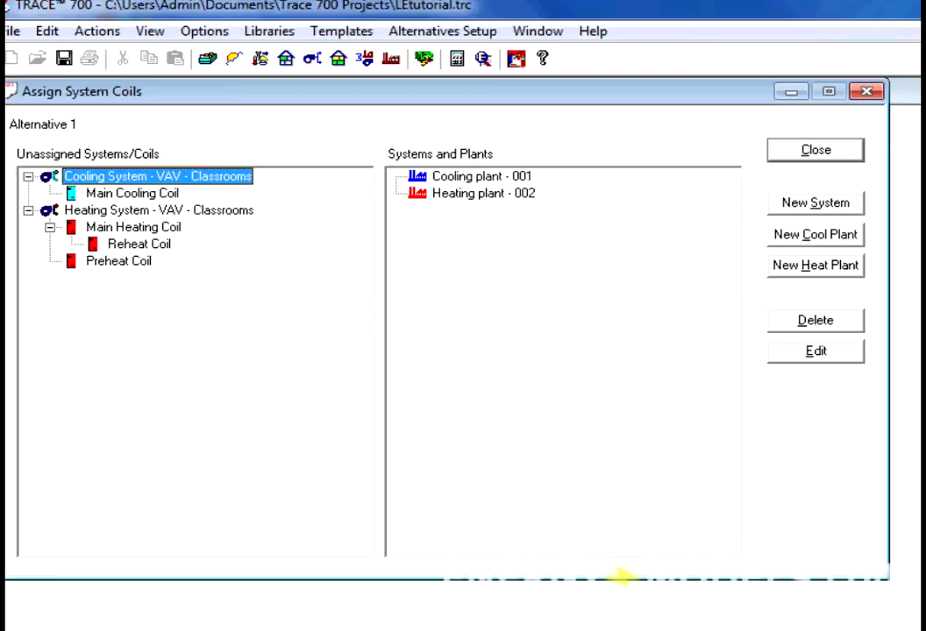
{"action": "left_click", "coordinate": [814, 149]}
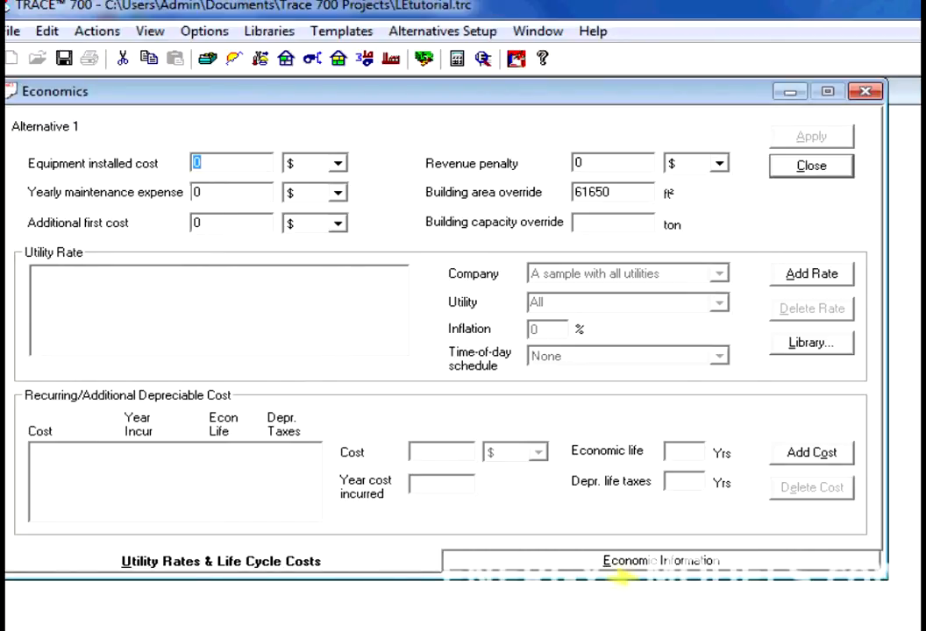
{"action": "mouse_move", "coordinate": [759, 350]}
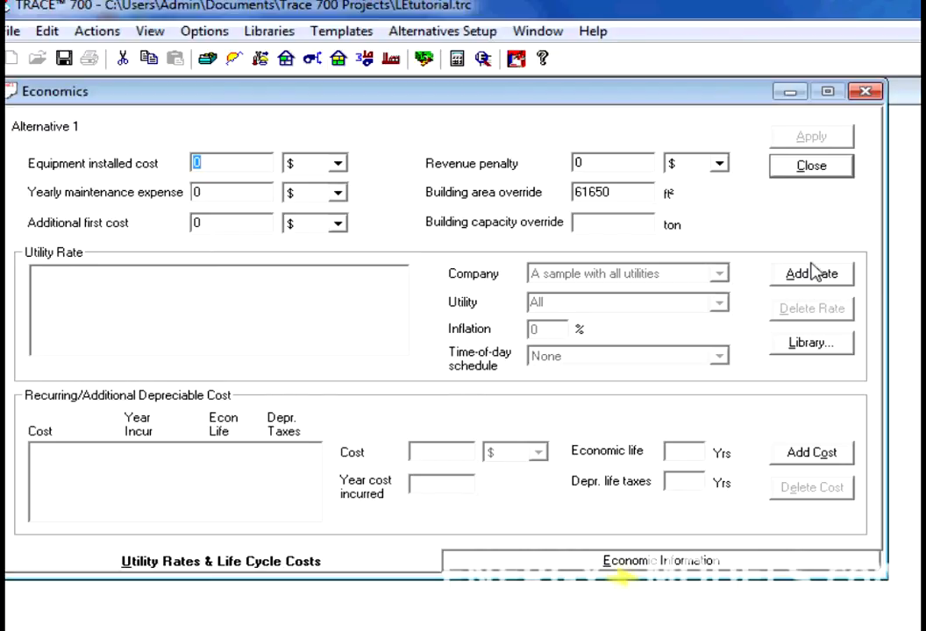
Add the 'A sample with all utilities' rate and close the economics settings
{"action": "left_click", "coordinate": [810, 274]}
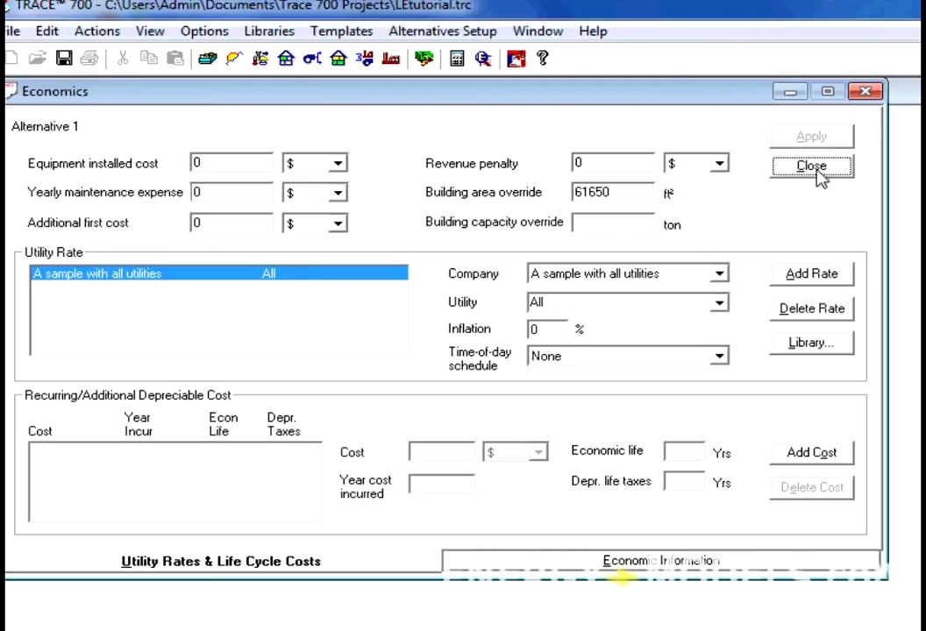
{"action": "left_click", "coordinate": [810, 165]}
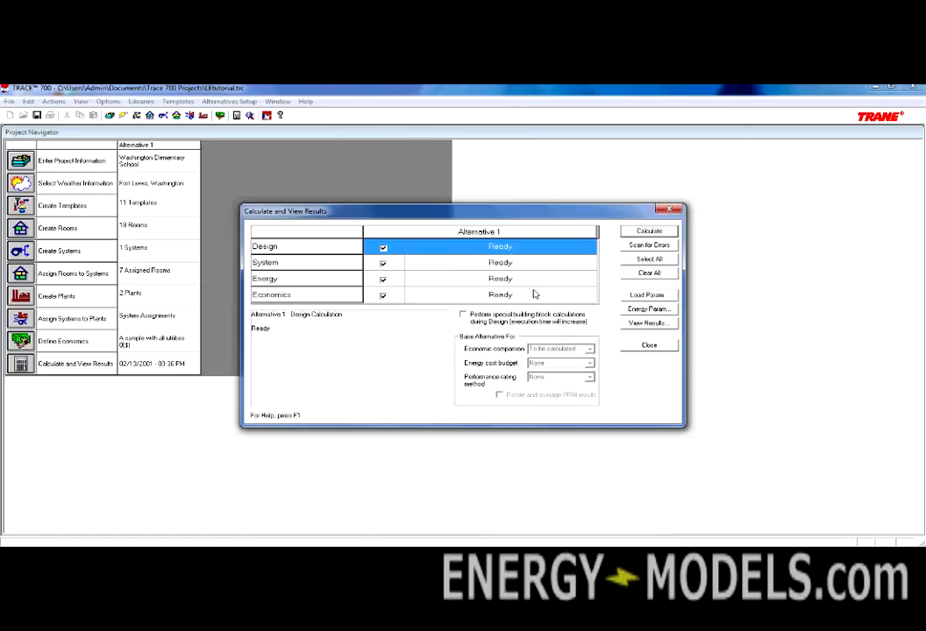
{"action": "mouse_move", "coordinate": [586, 246]}
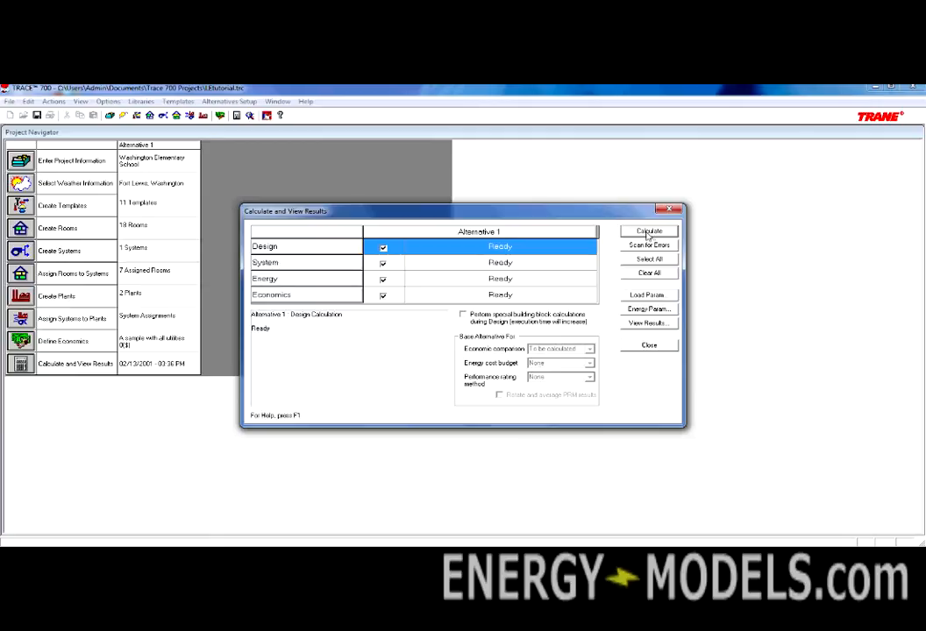
Run the Alternative 1 calculations, opening the View Results design report choices
{"action": "left_click", "coordinate": [648, 323]}
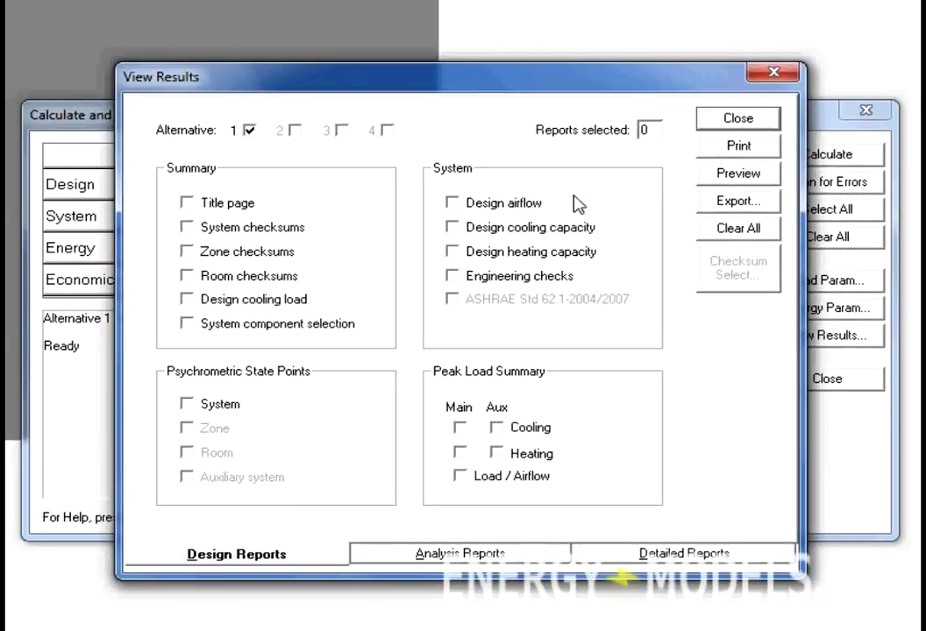